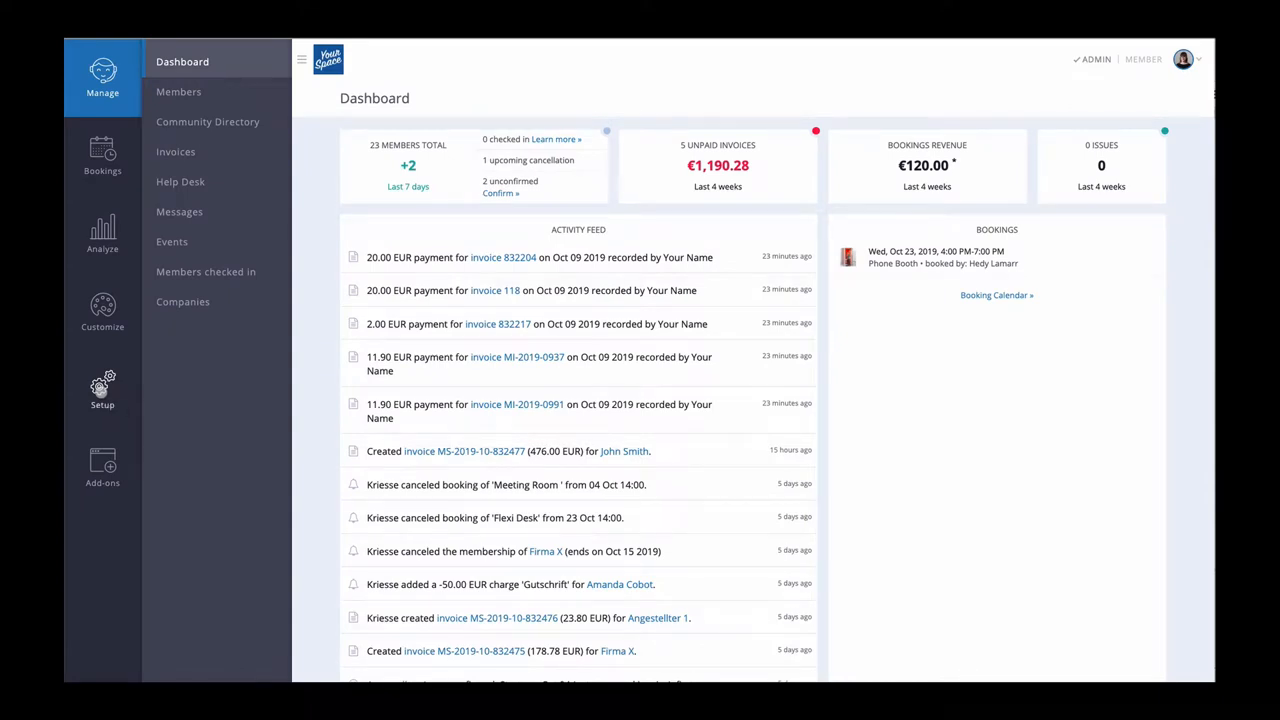
# Go to the space's Privacy settings under Setup.
pyautogui.click(102, 390)
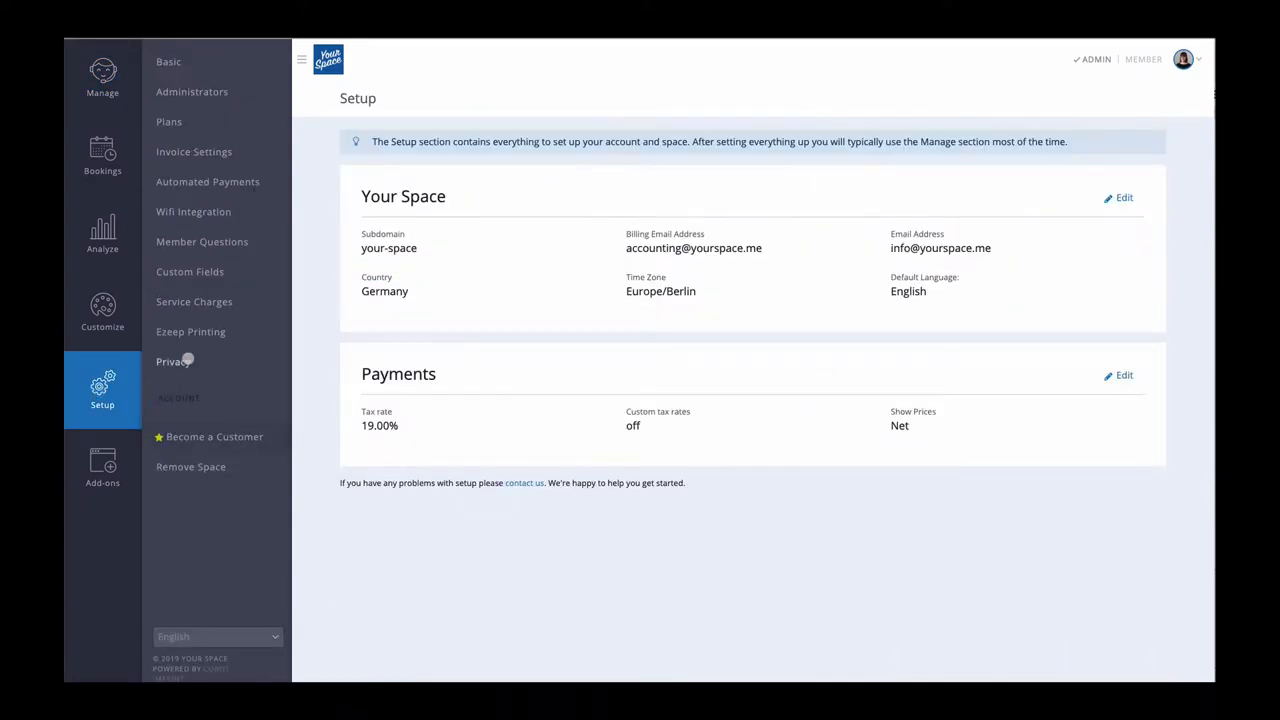
pyautogui.click(172, 360)
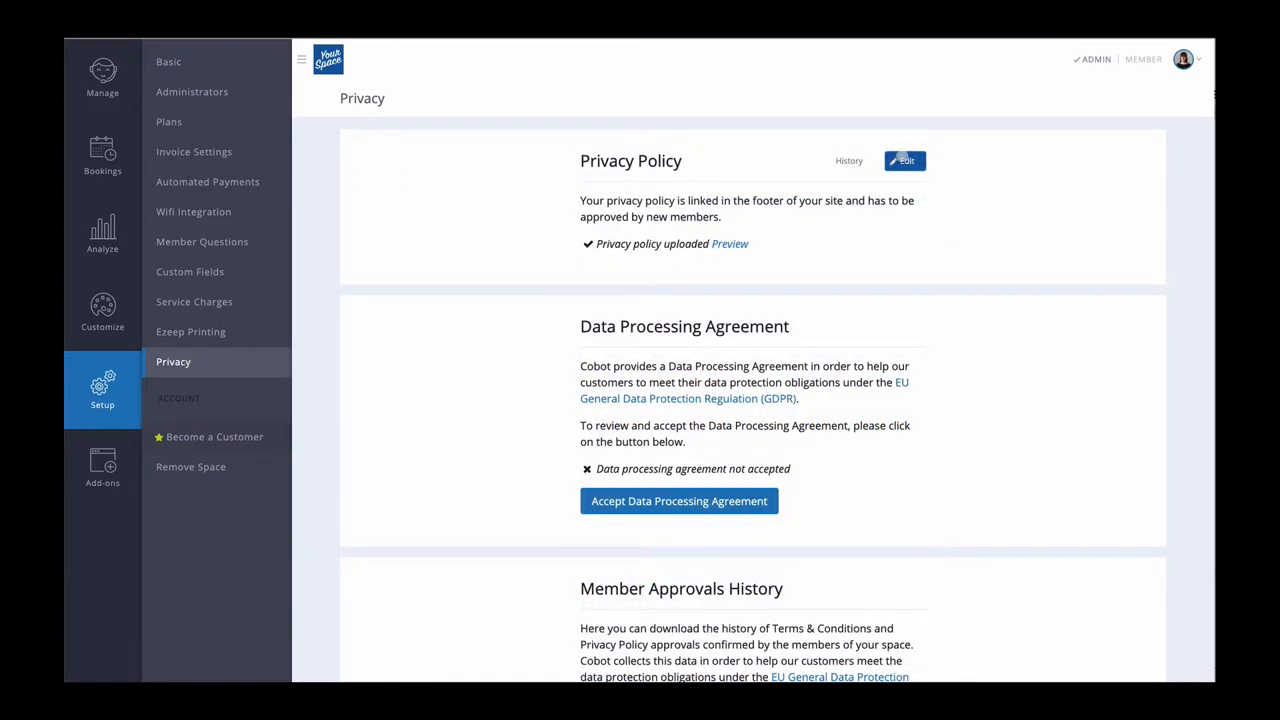
# Edit the privacy policy, enable 'Request approval from your members', and save it.
pyautogui.click(904, 160)
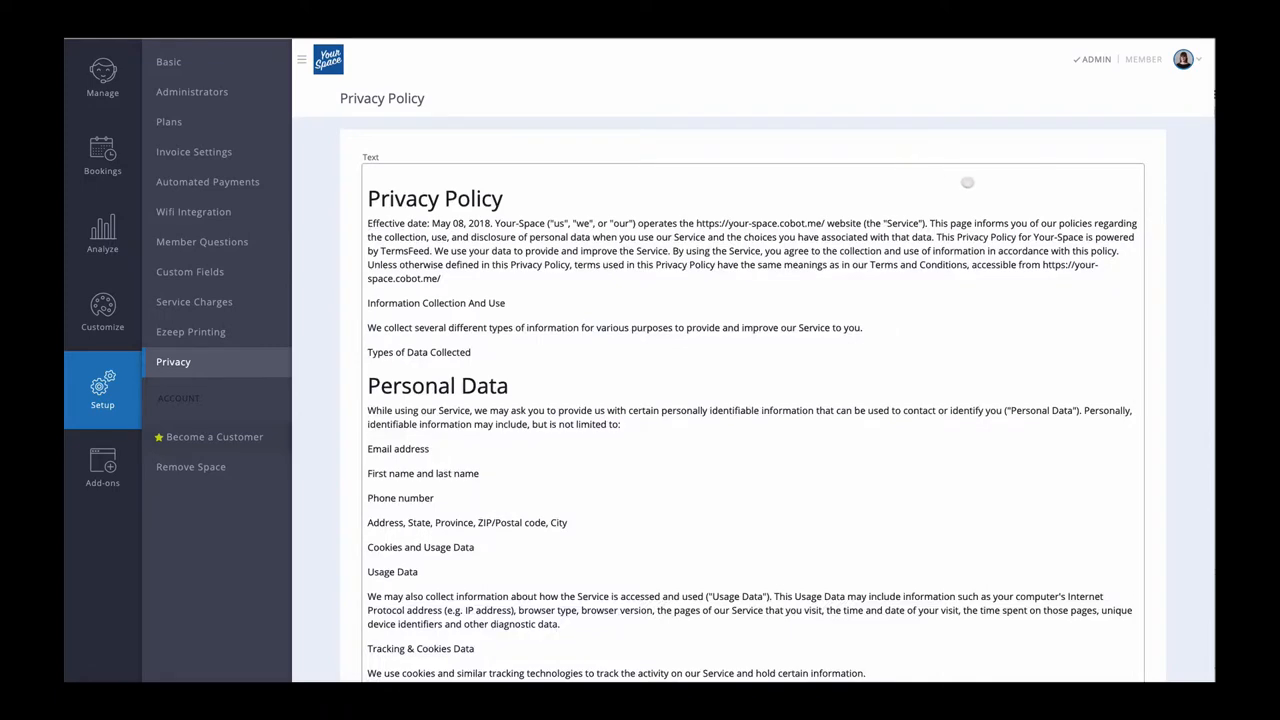
pyautogui.scroll(-3)
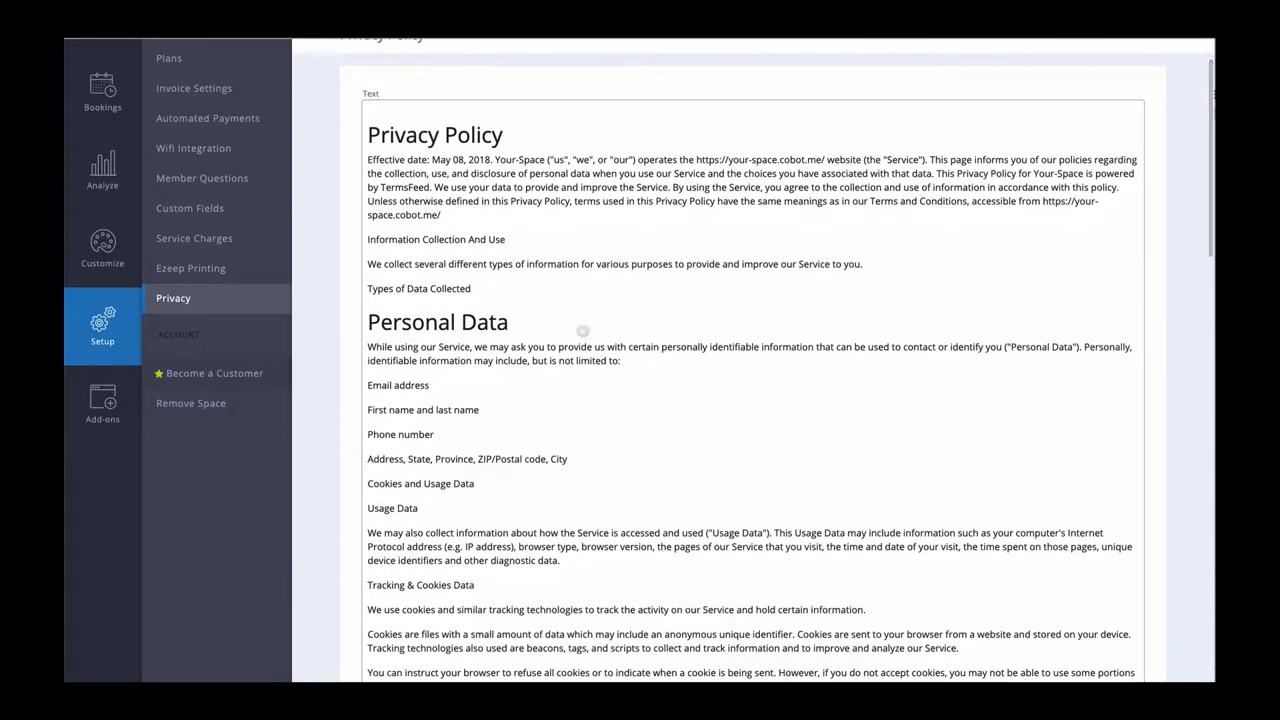
pyautogui.doubleClick(436, 320)
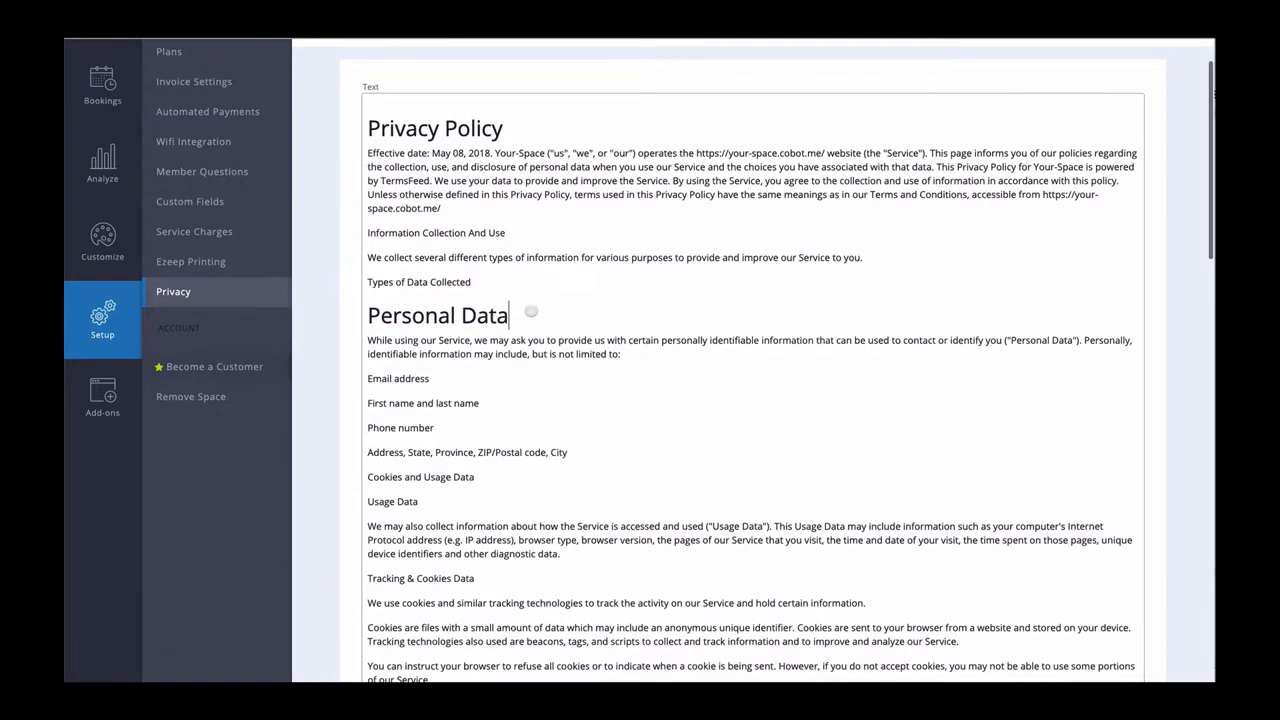
pyautogui.scroll(-3)
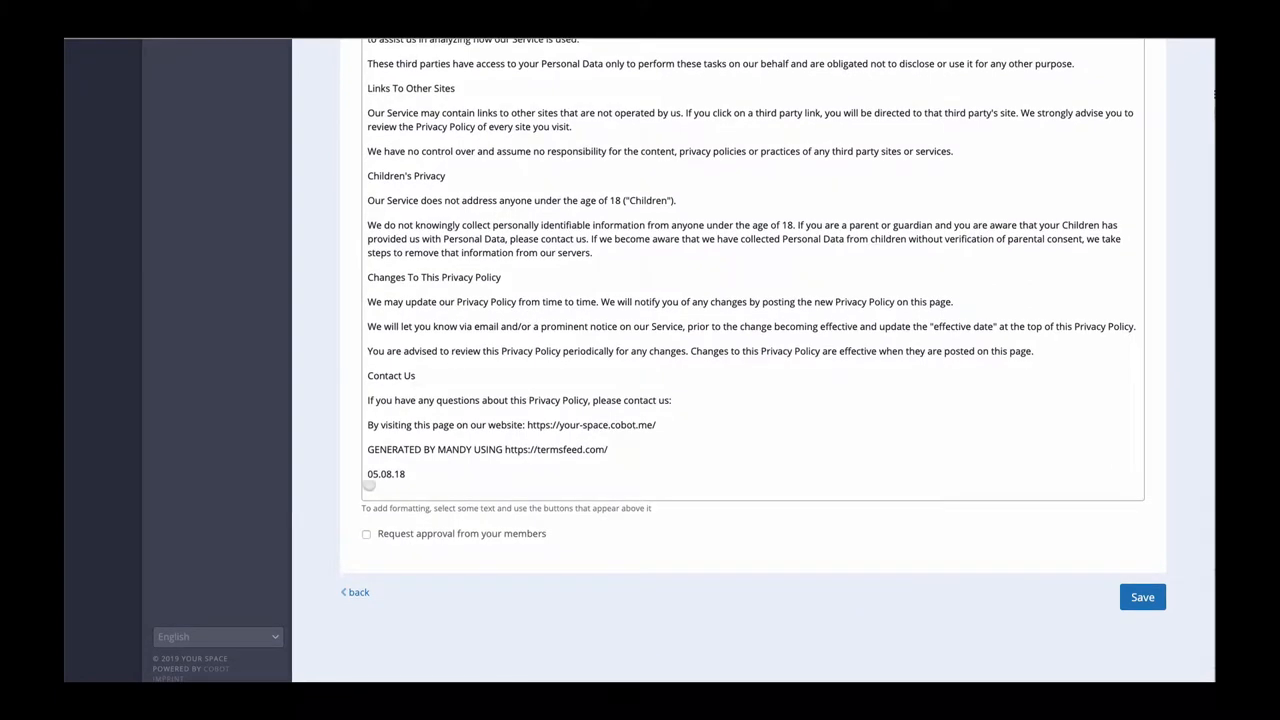
pyautogui.click(366, 532)
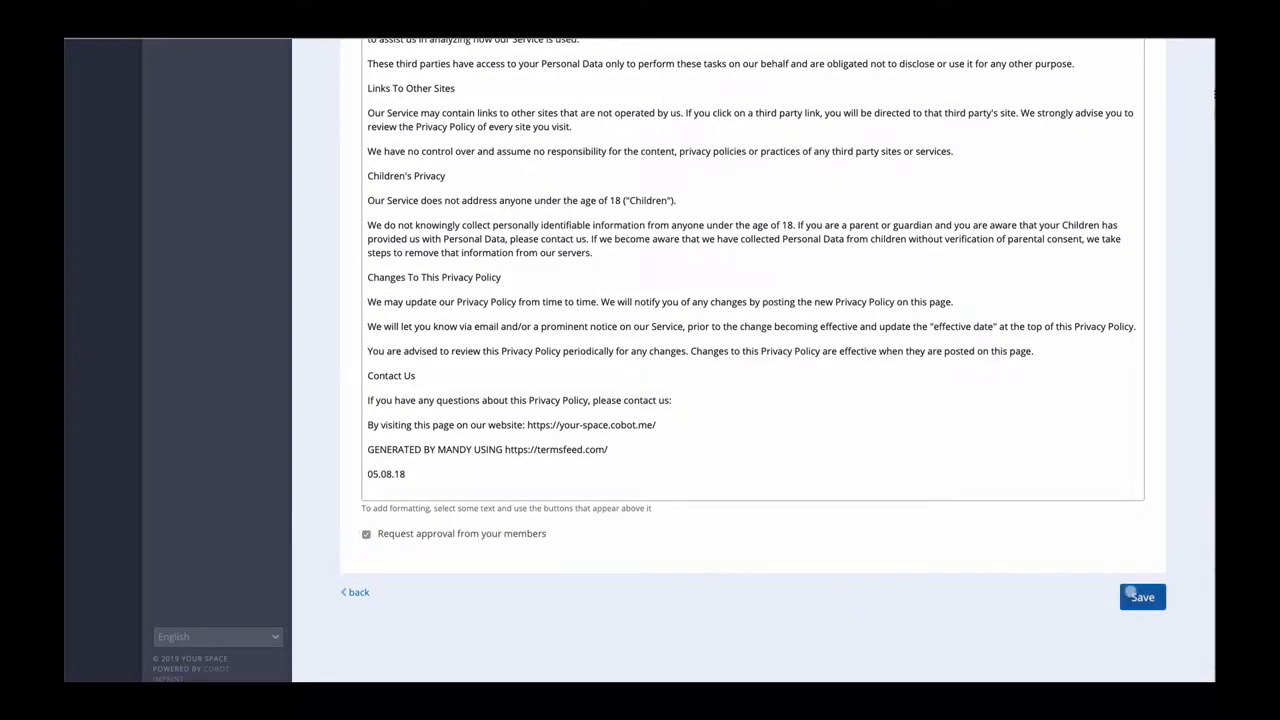
pyautogui.click(1142, 596)
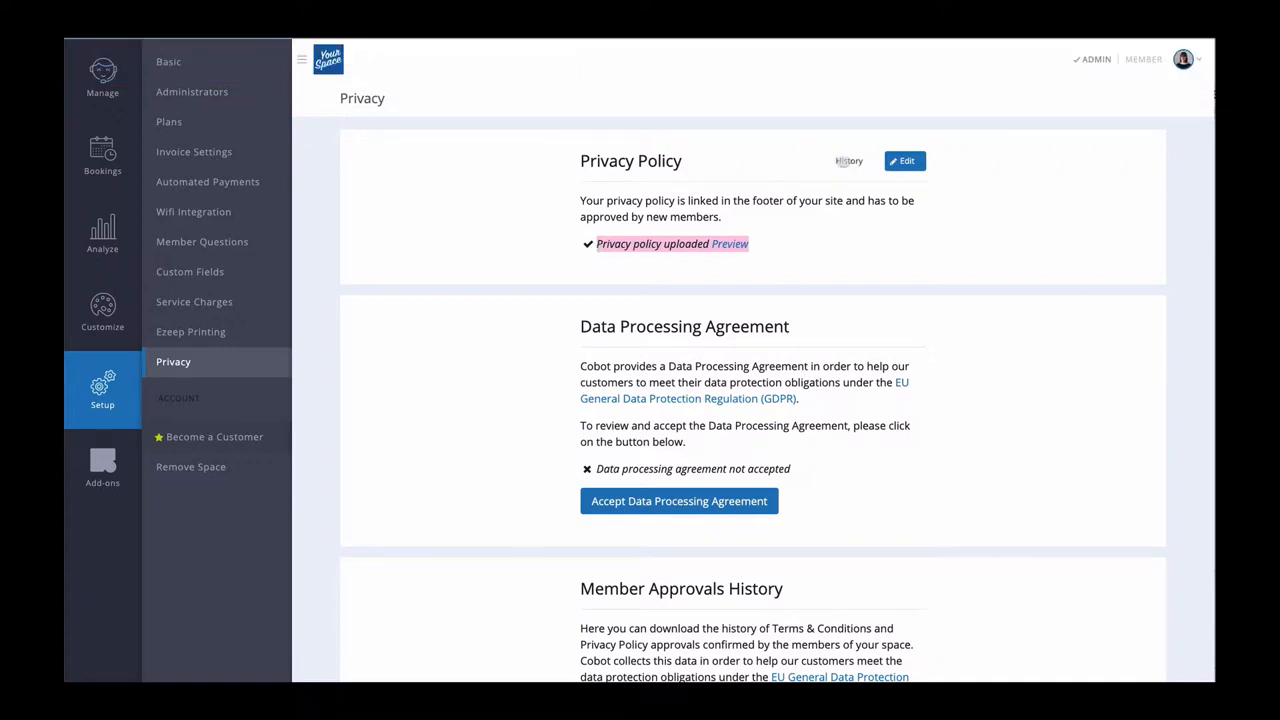
# Preview the public website and scroll past the plans to the footer with the privacy policy link.
pyautogui.click(848, 160)
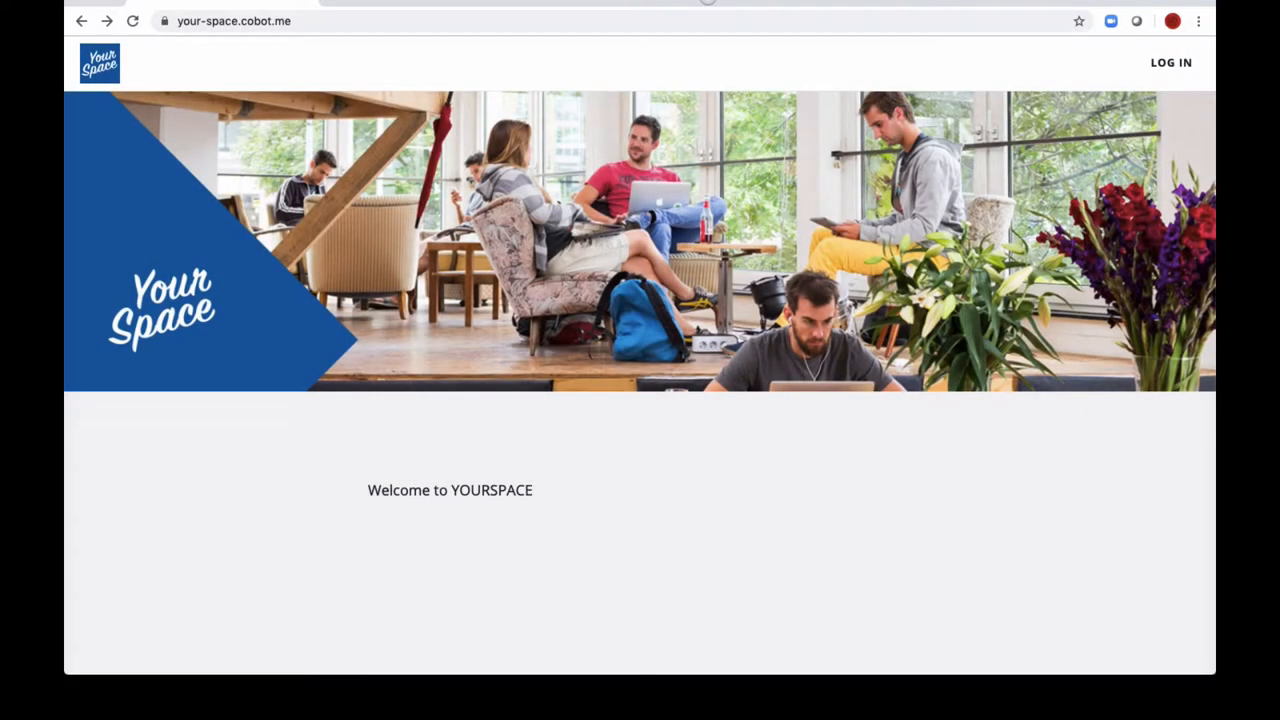
pyautogui.scroll(-3)
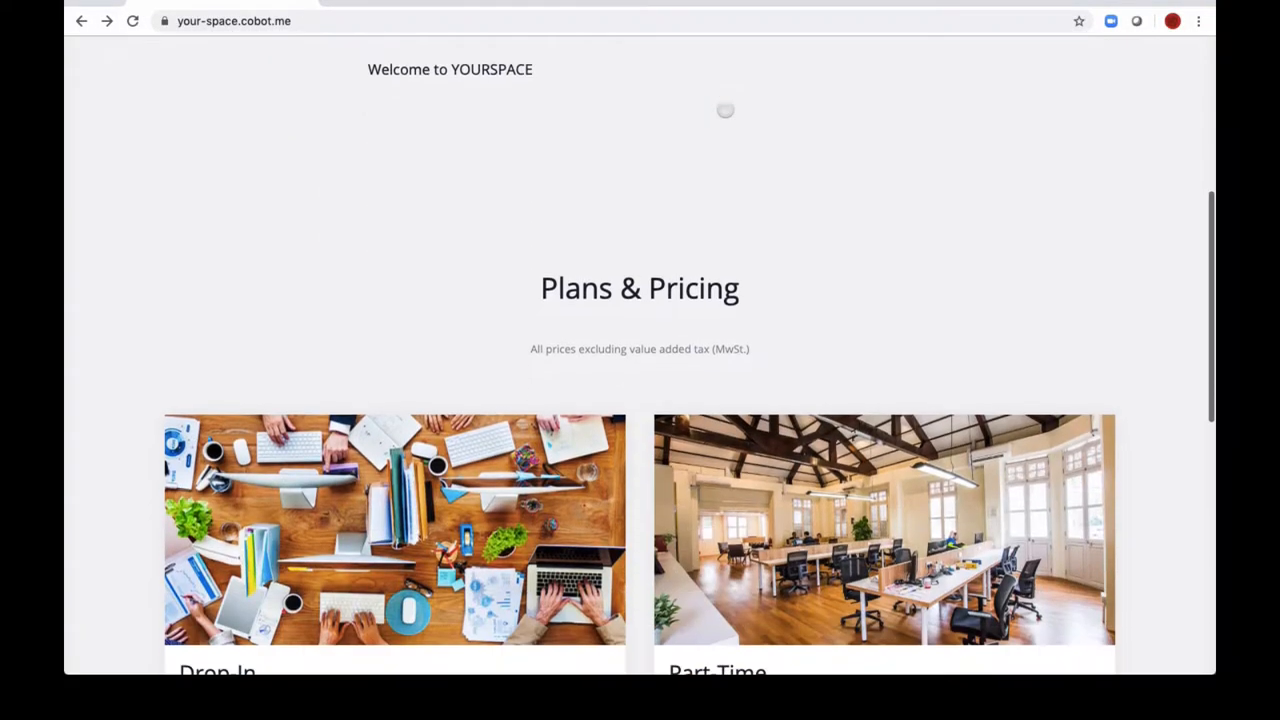
pyautogui.scroll(-3)
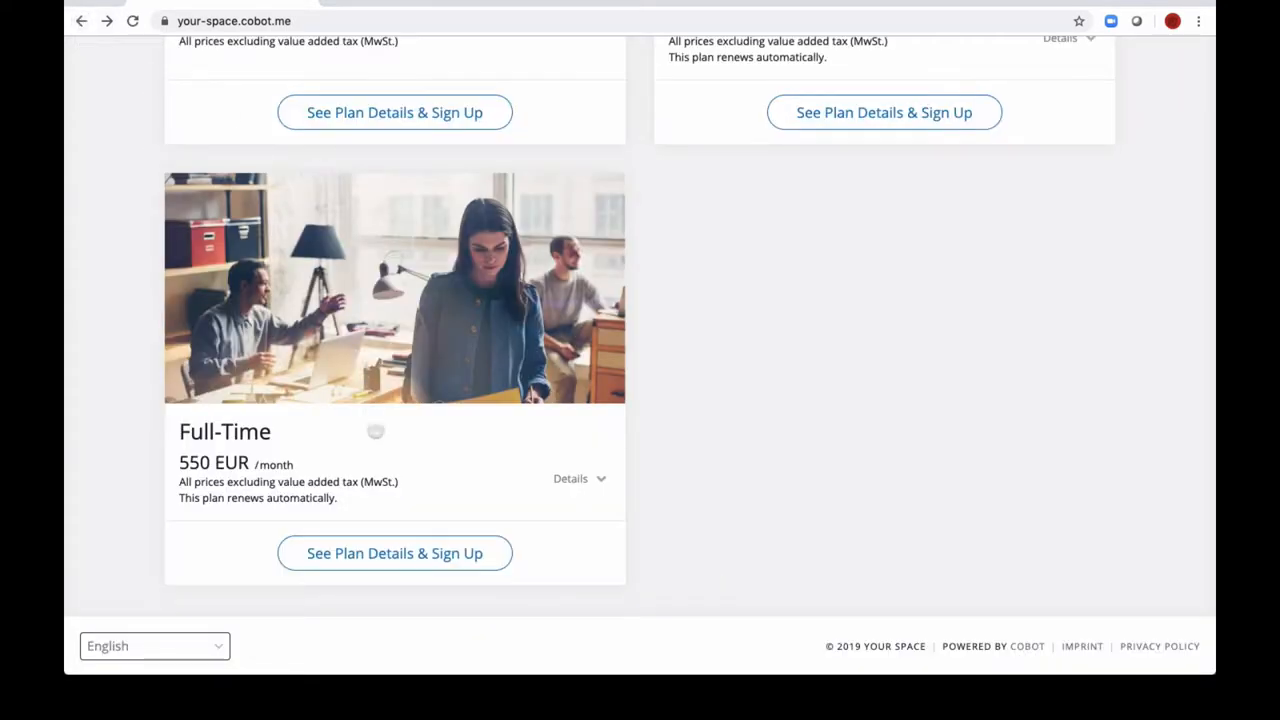
# Begin Full-Time plan signup and accept the Terms and Conditions and Privacy Policy.
pyautogui.click(394, 552)
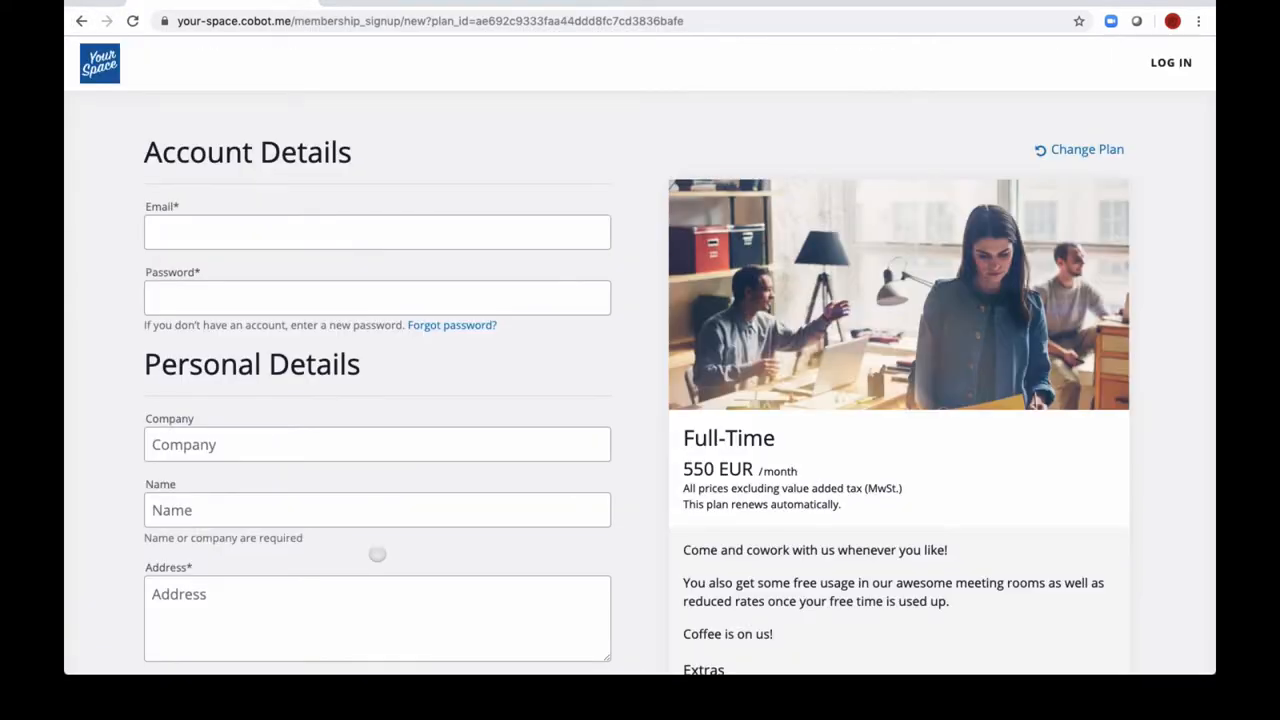
pyautogui.scroll(-3)
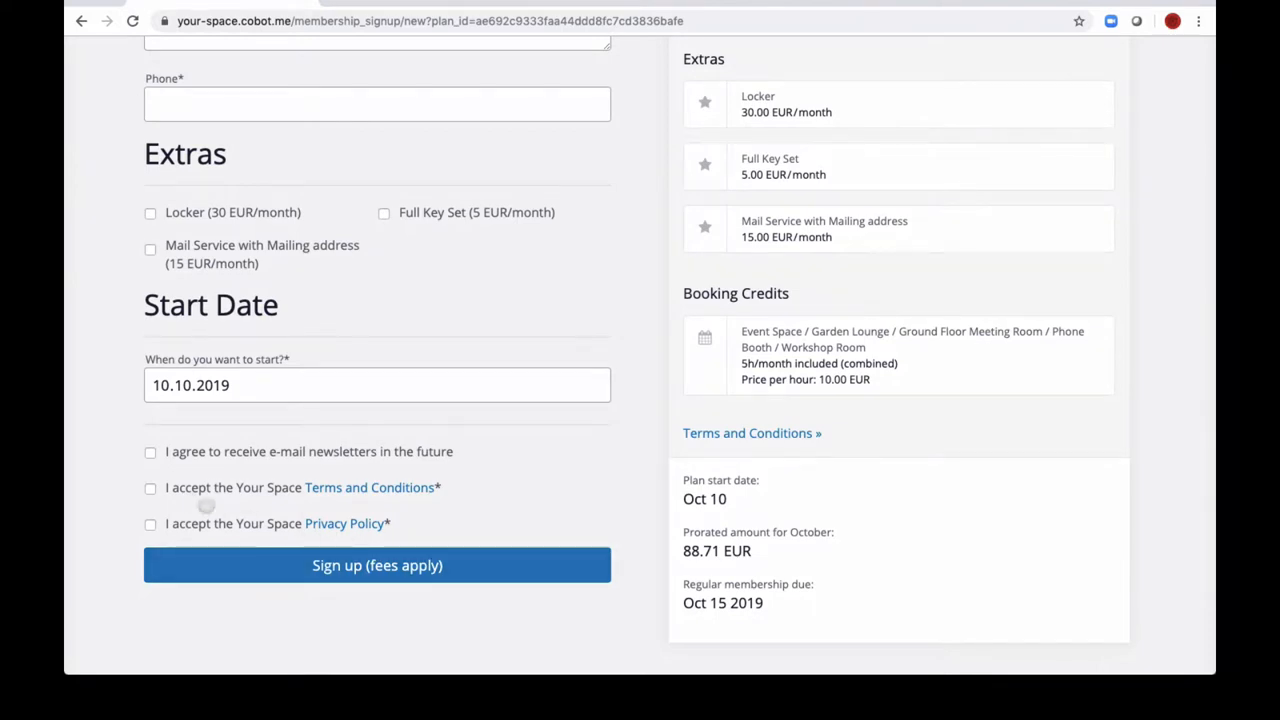
pyautogui.click(150, 488)
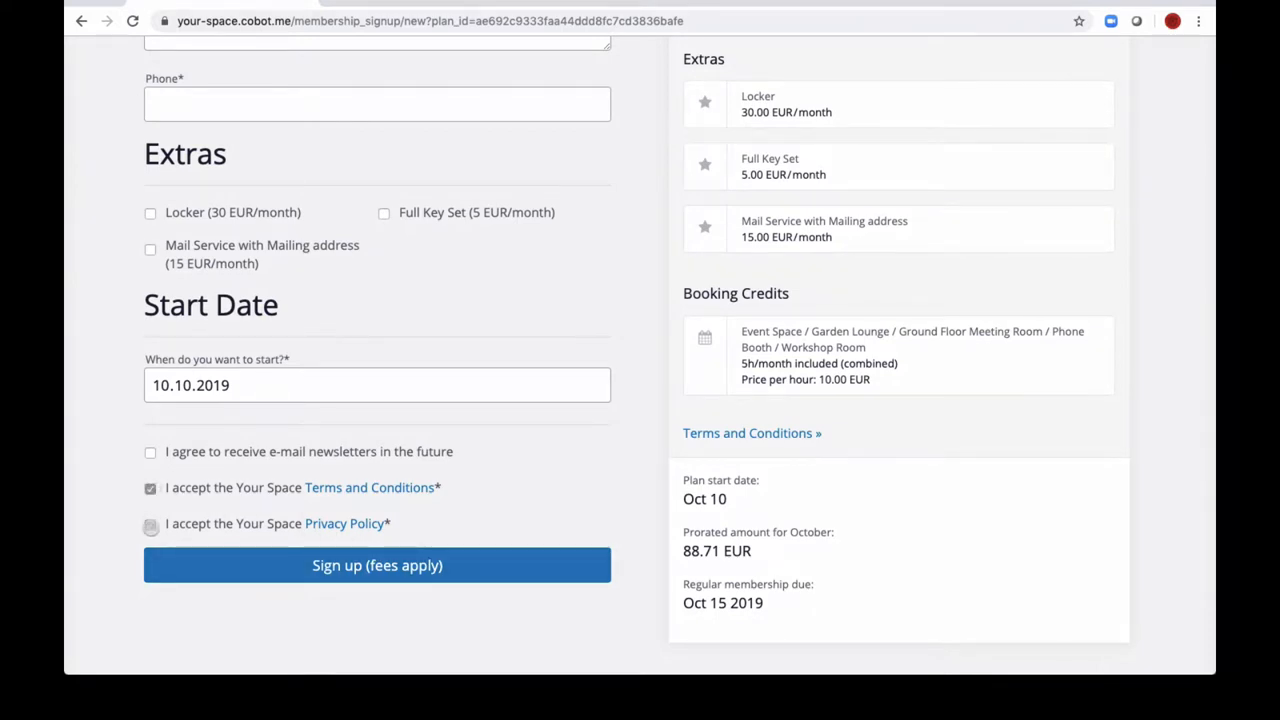
pyautogui.click(376, 564)
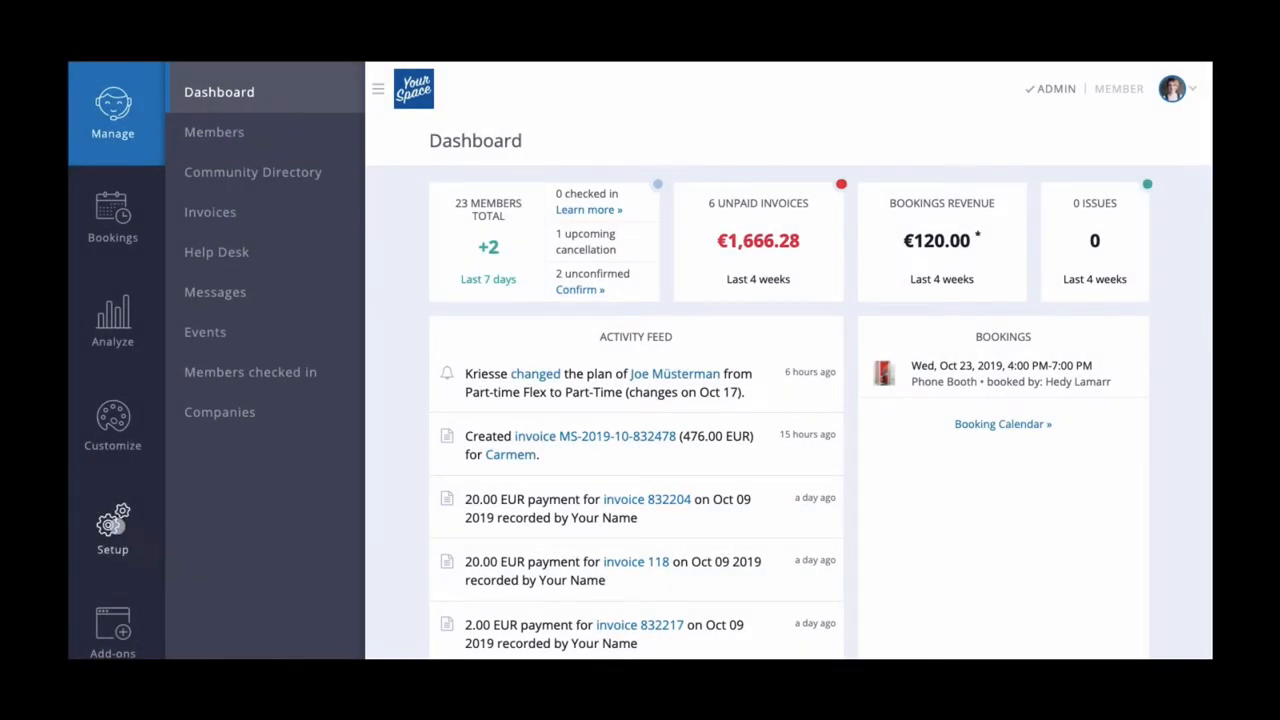
# From Setup, view the Data Processing Agreement and read down to its signing form.
pyautogui.click(112, 530)
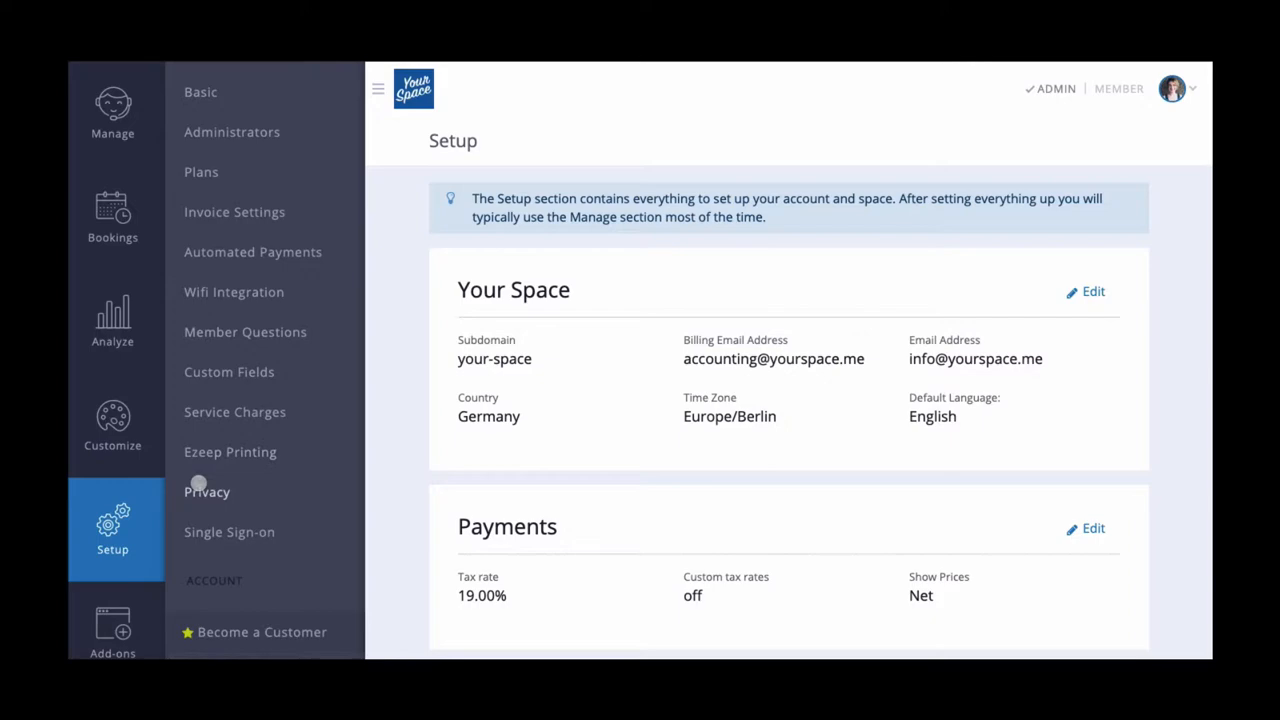
pyautogui.click(208, 492)
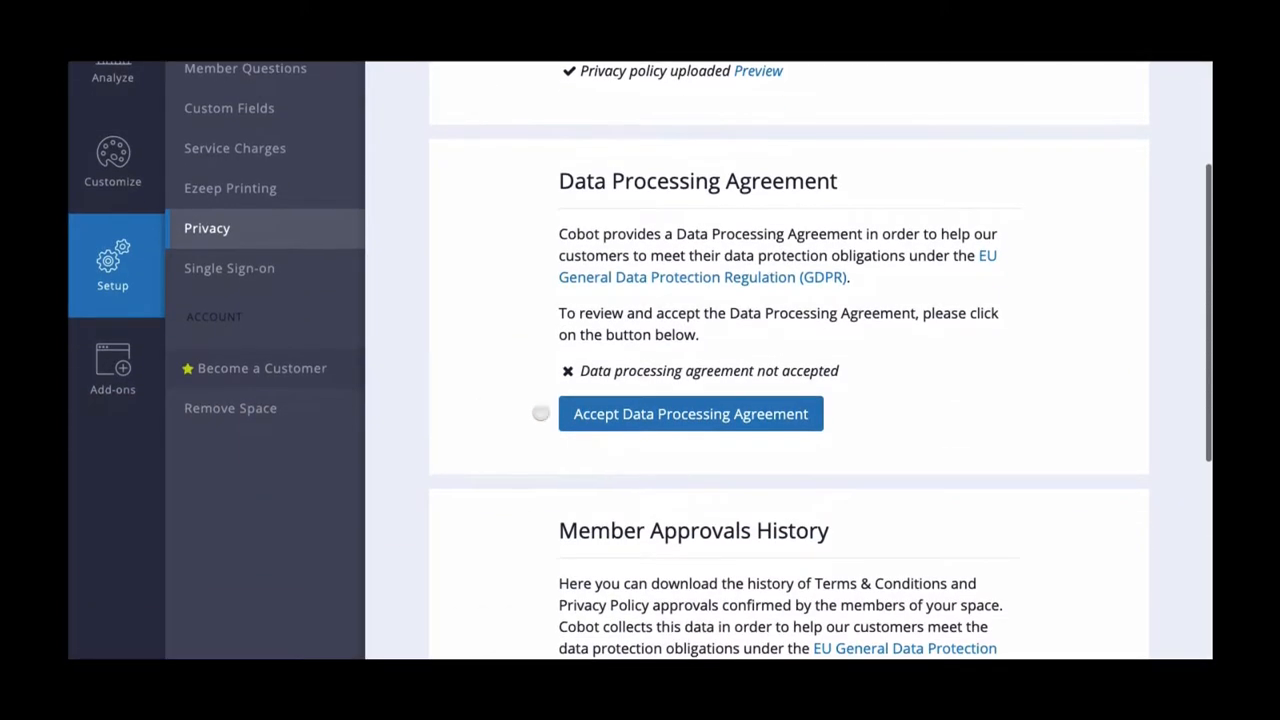
pyautogui.click(690, 412)
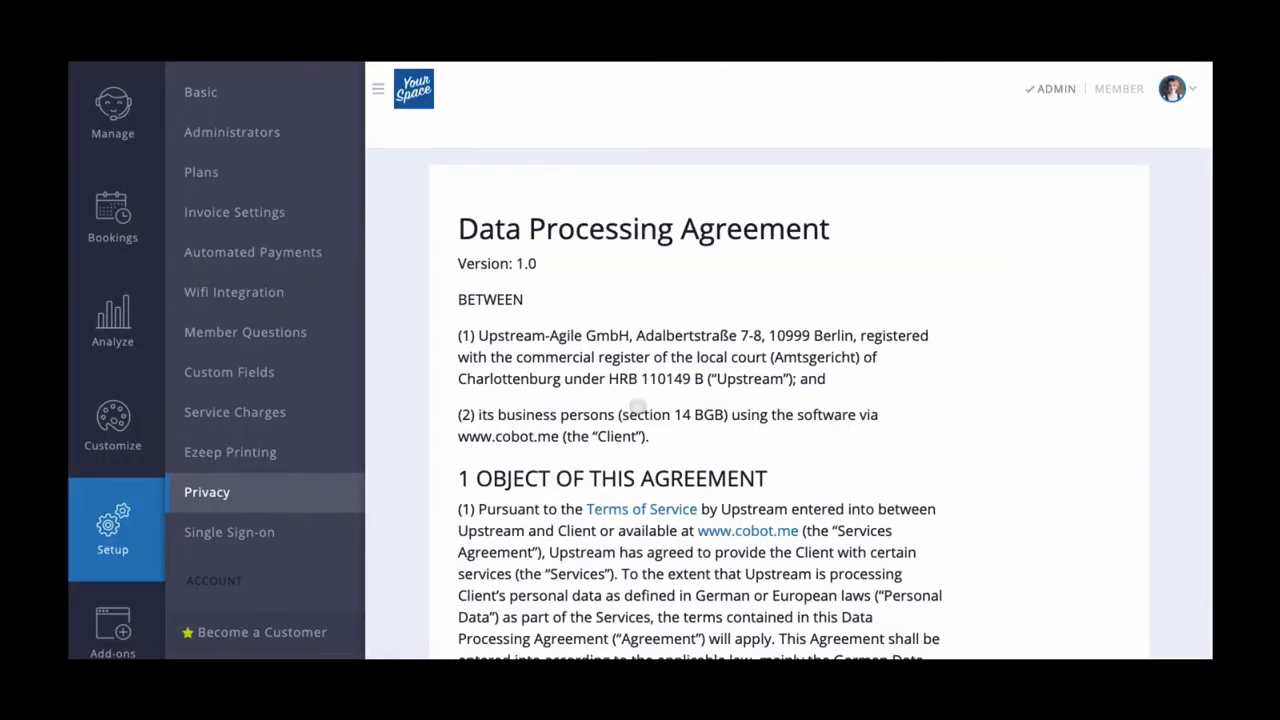
pyautogui.scroll(-3)
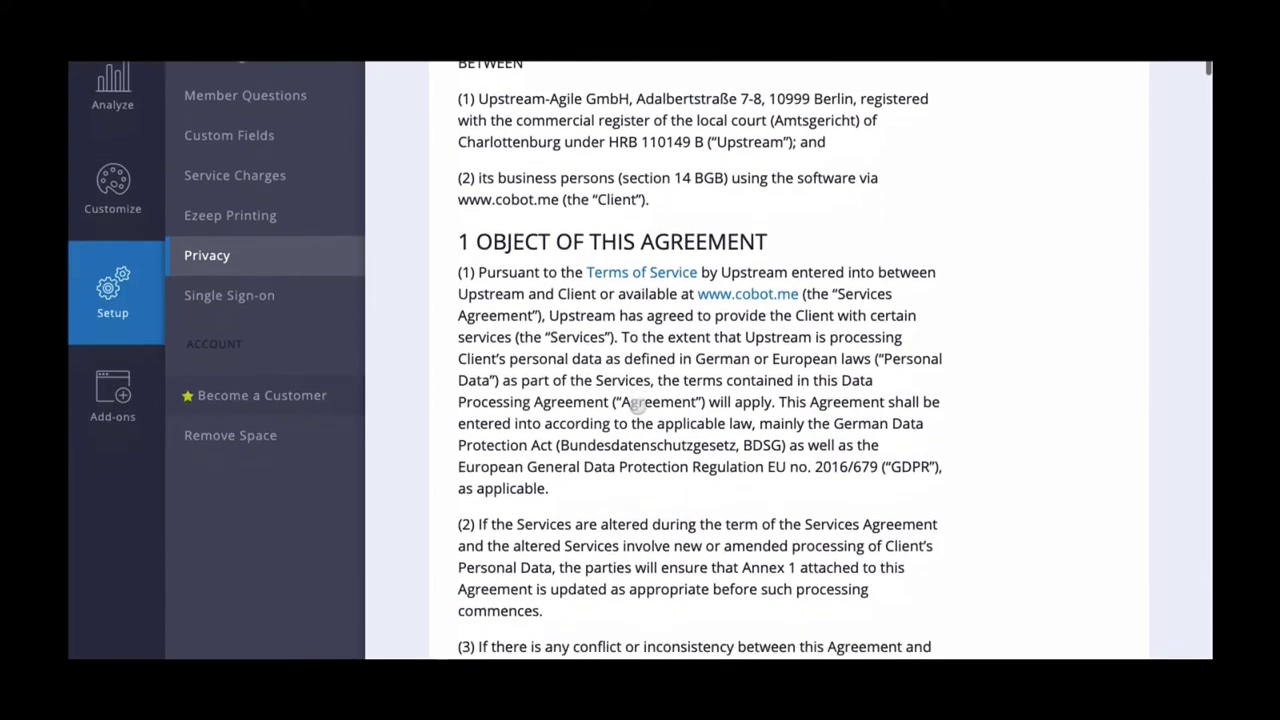
pyautogui.scroll(-3)
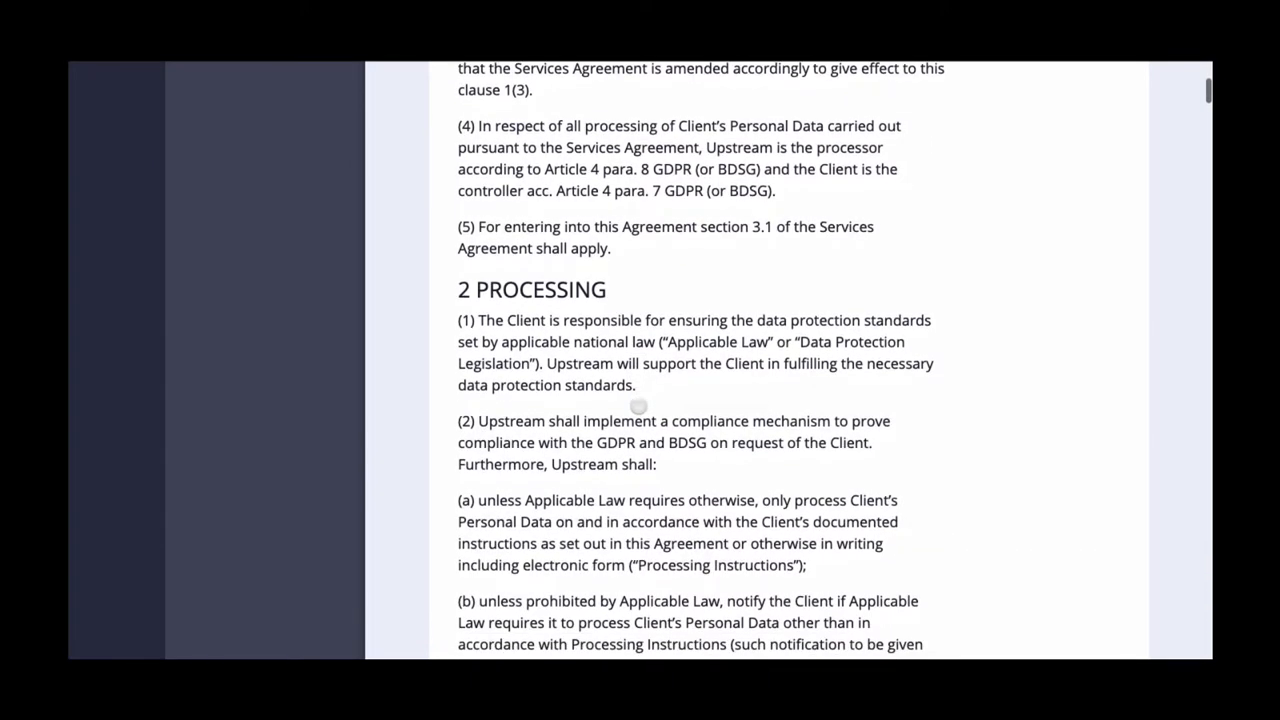
pyautogui.scroll(-3)
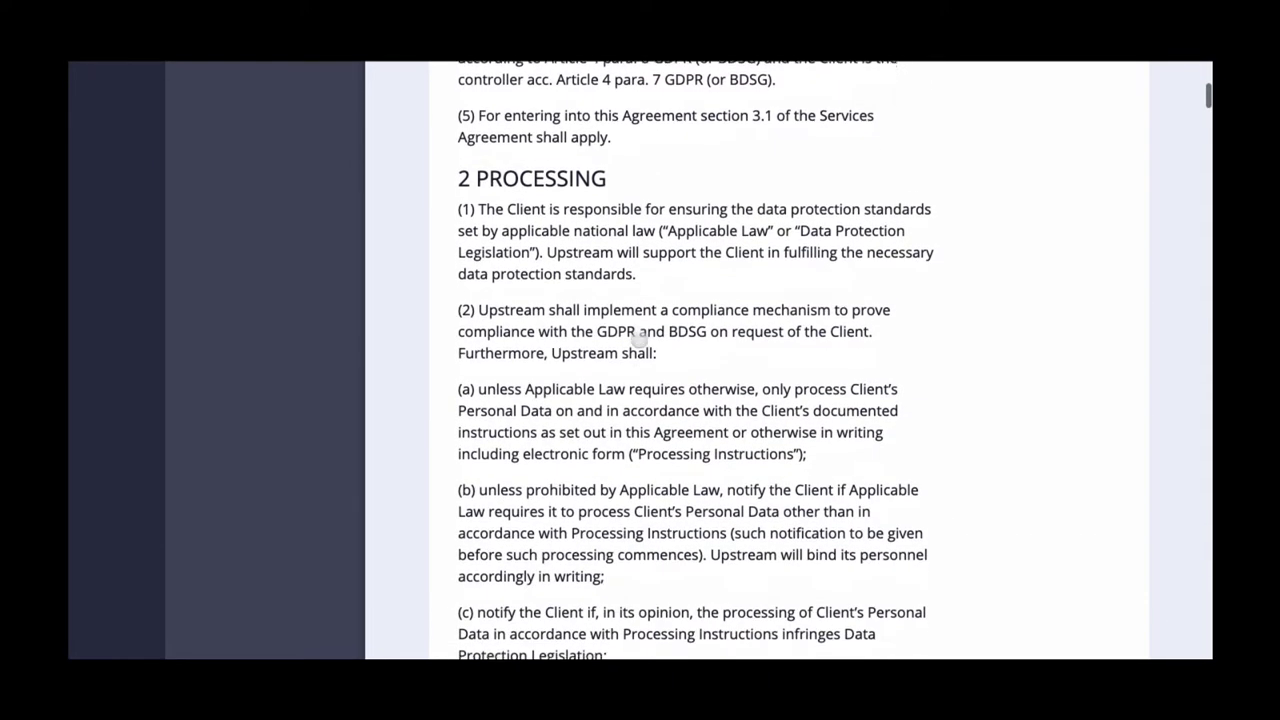
pyautogui.scroll(-3)
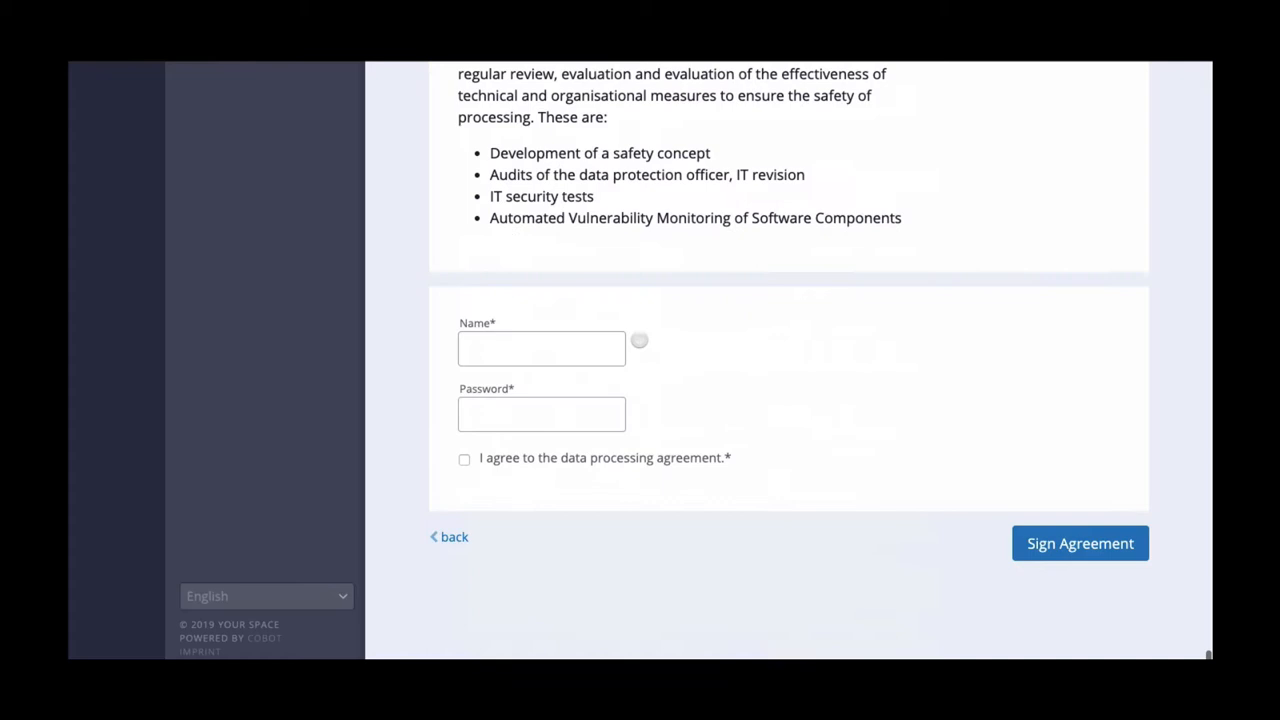
# Sign the agreement as 'ama' with a password and the 'I agree' consent ticked.
pyautogui.write('amanda')
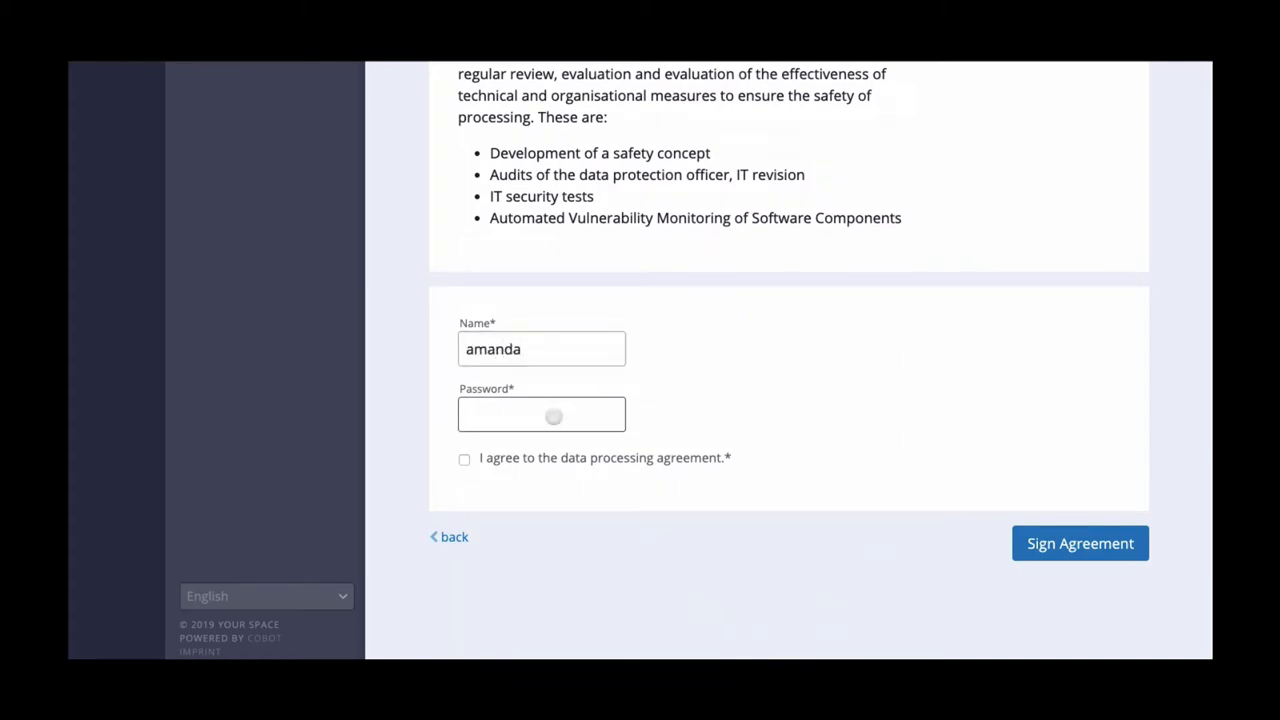
pyautogui.write('••••')
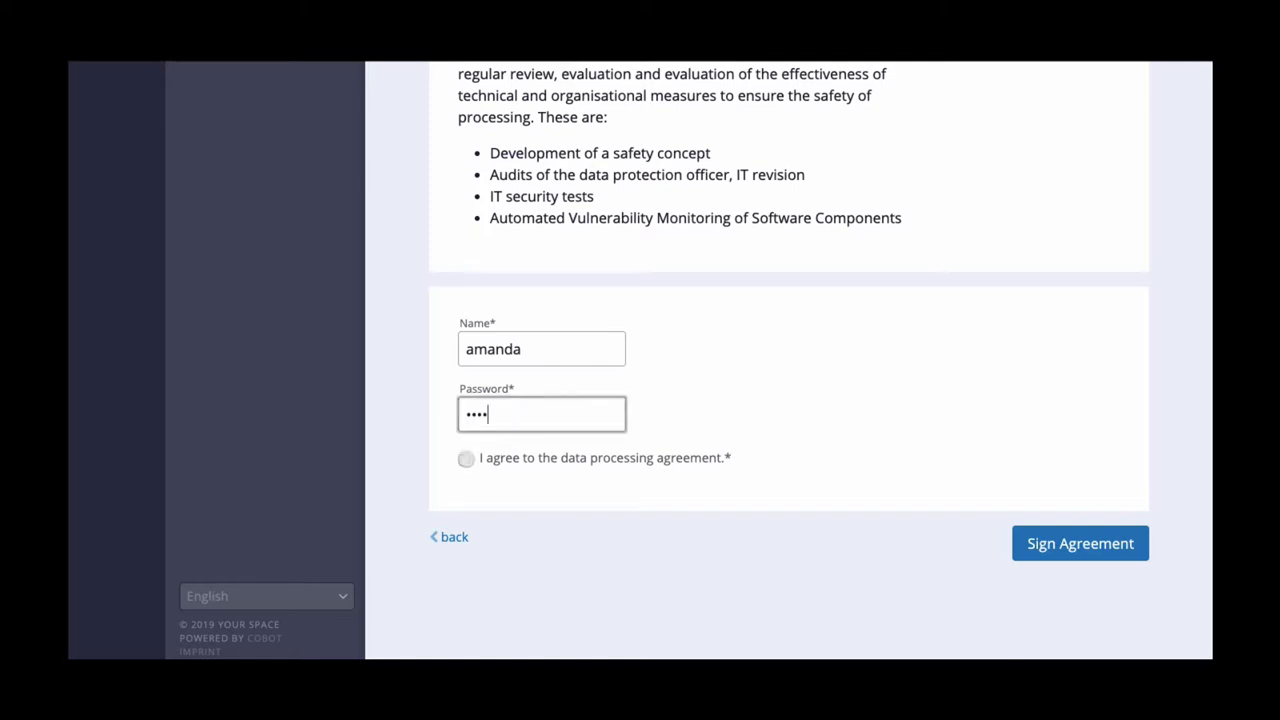
pyautogui.click(464, 458)
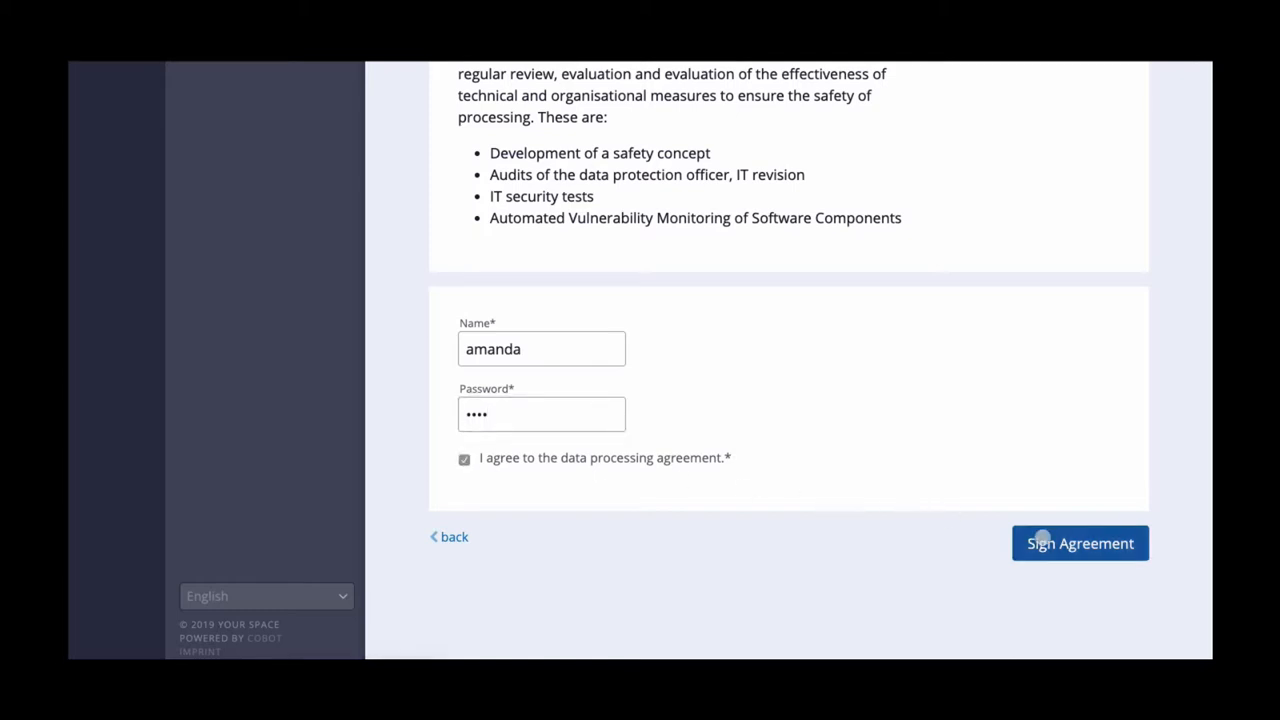
pyautogui.click(1080, 544)
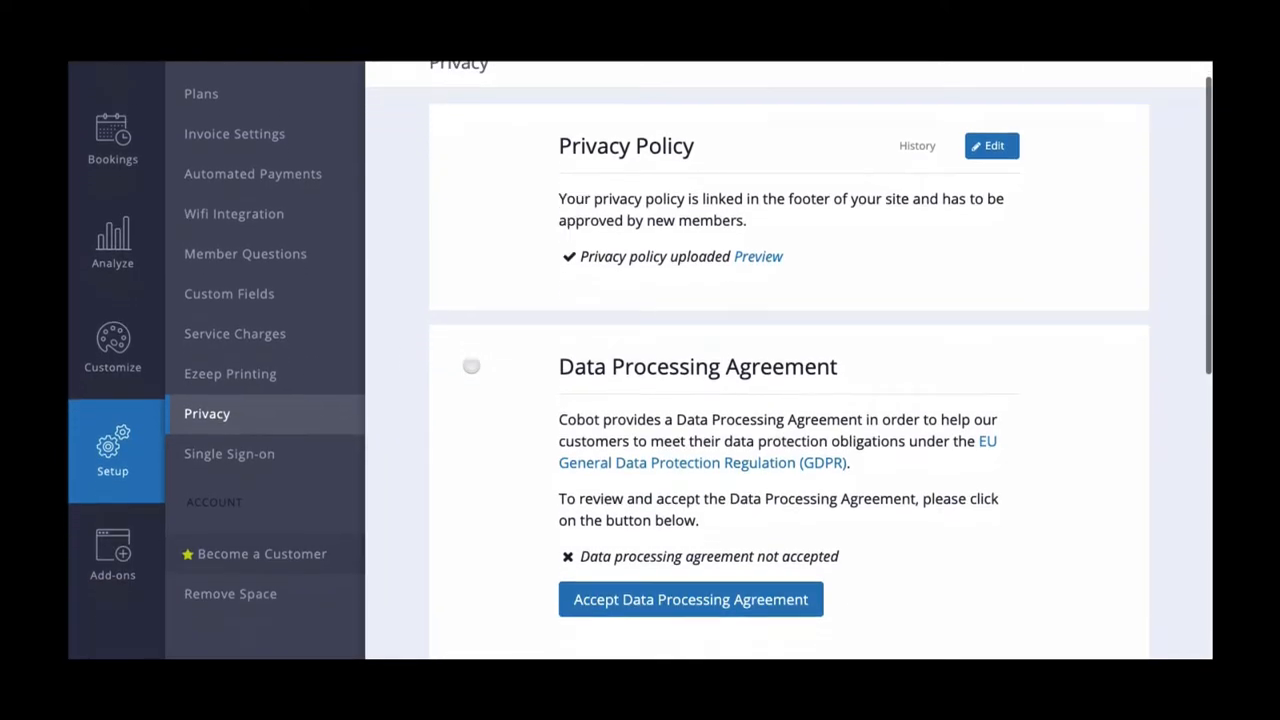
# Scroll past Member Approvals History to the Imprint section and edit its address text.
pyautogui.scroll(-3)
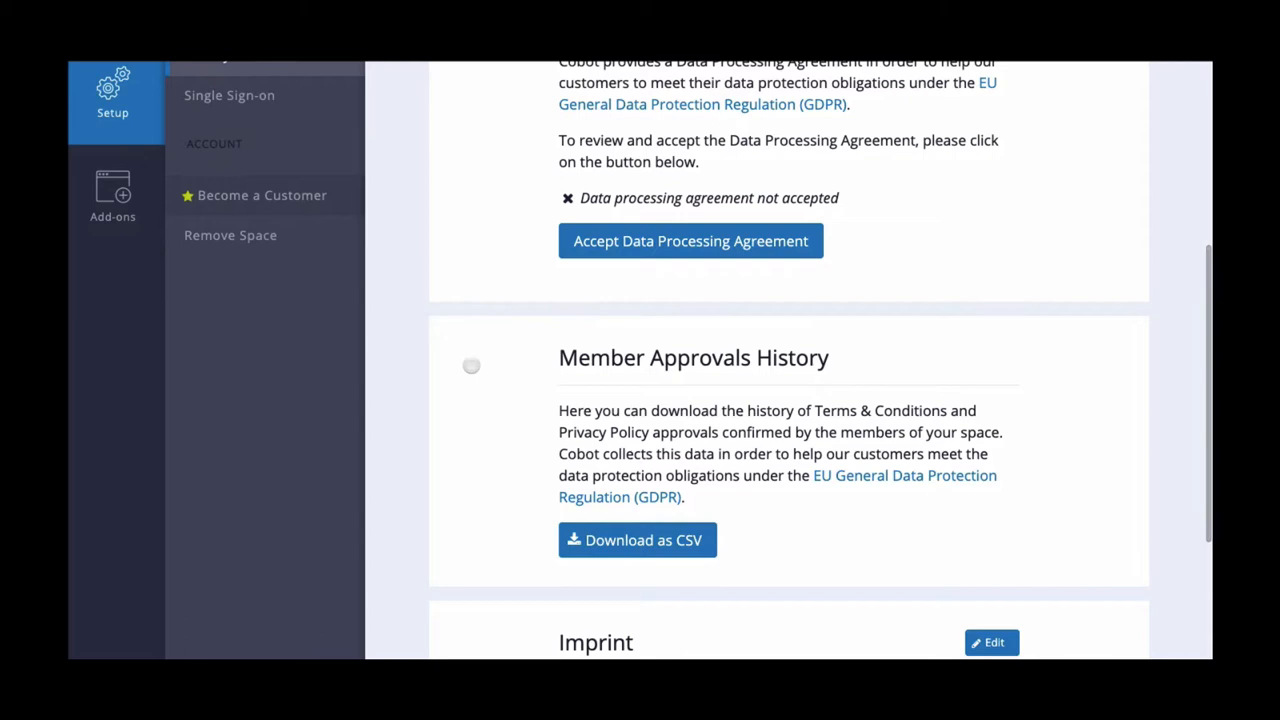
pyautogui.scroll(-3)
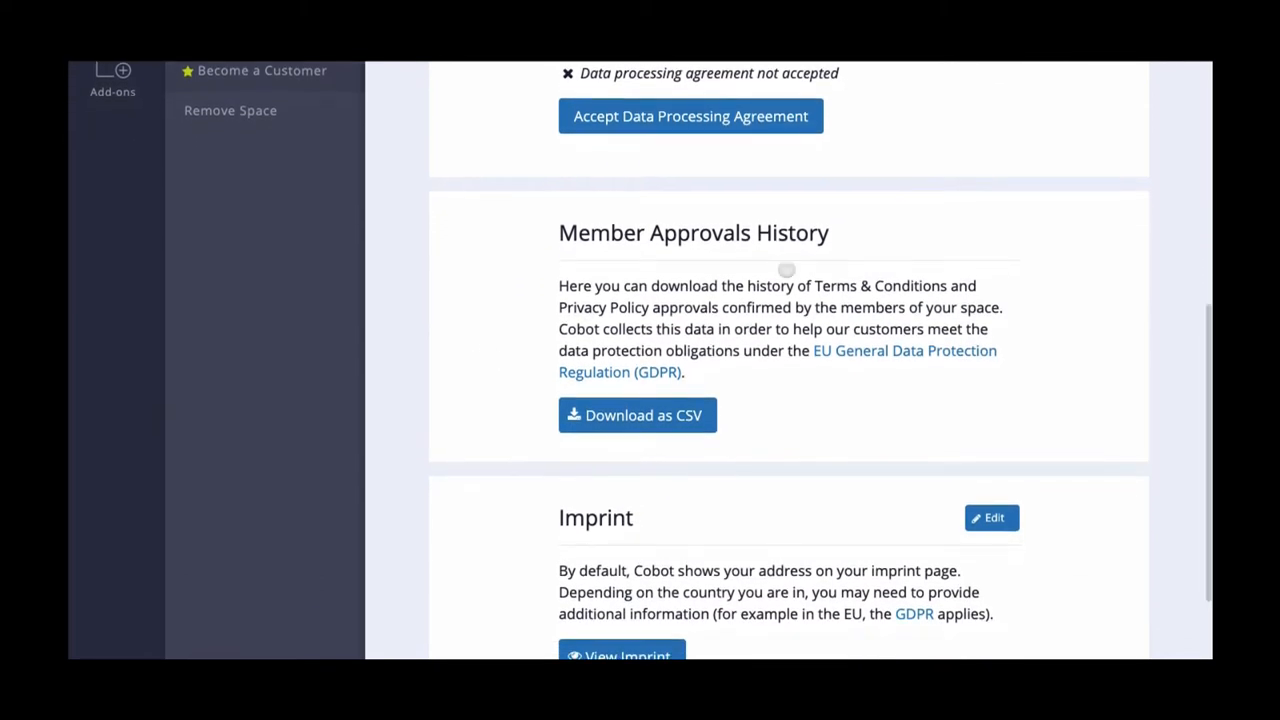
pyautogui.doubleClick(692, 232)
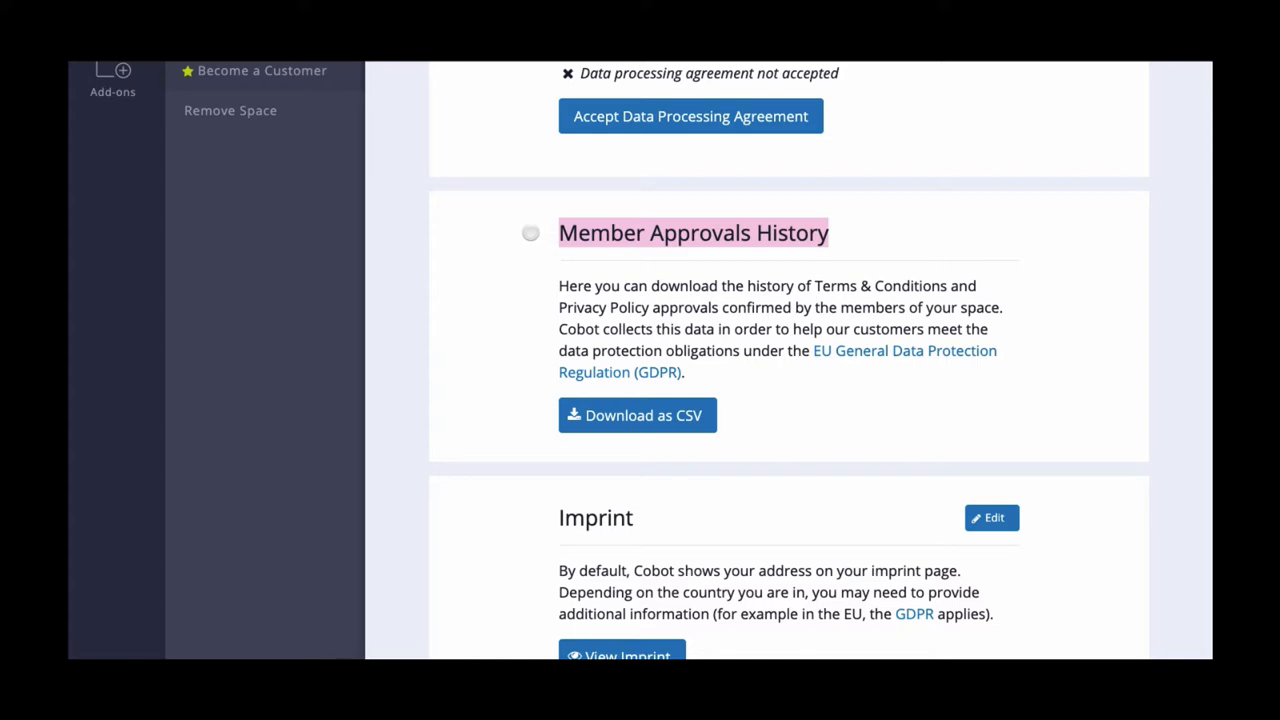
pyautogui.scroll(-3)
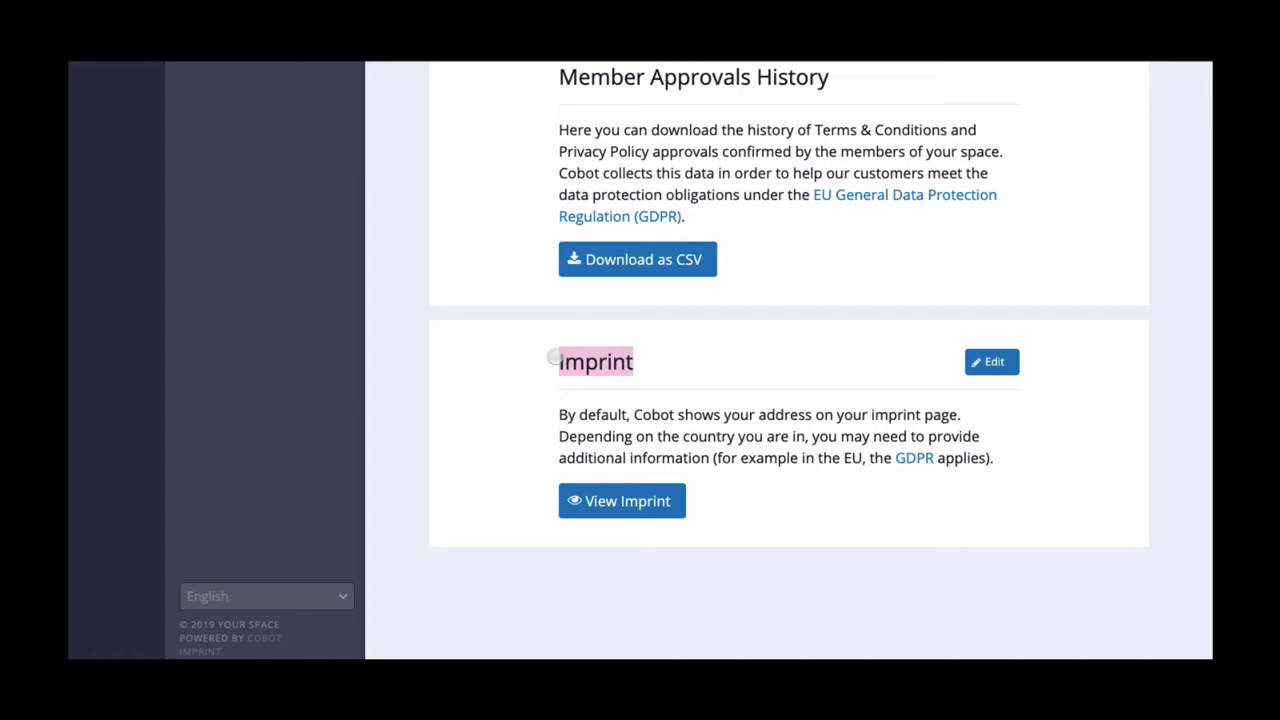
pyautogui.click(620, 500)
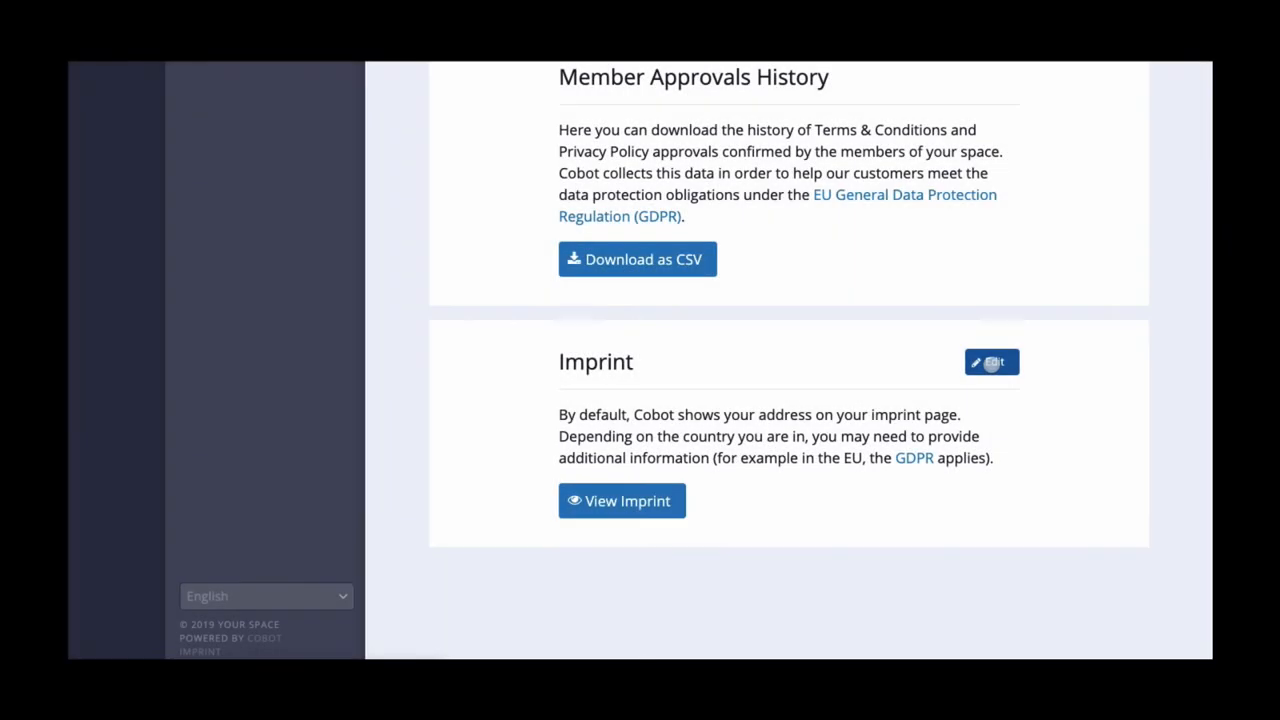
pyautogui.click(990, 362)
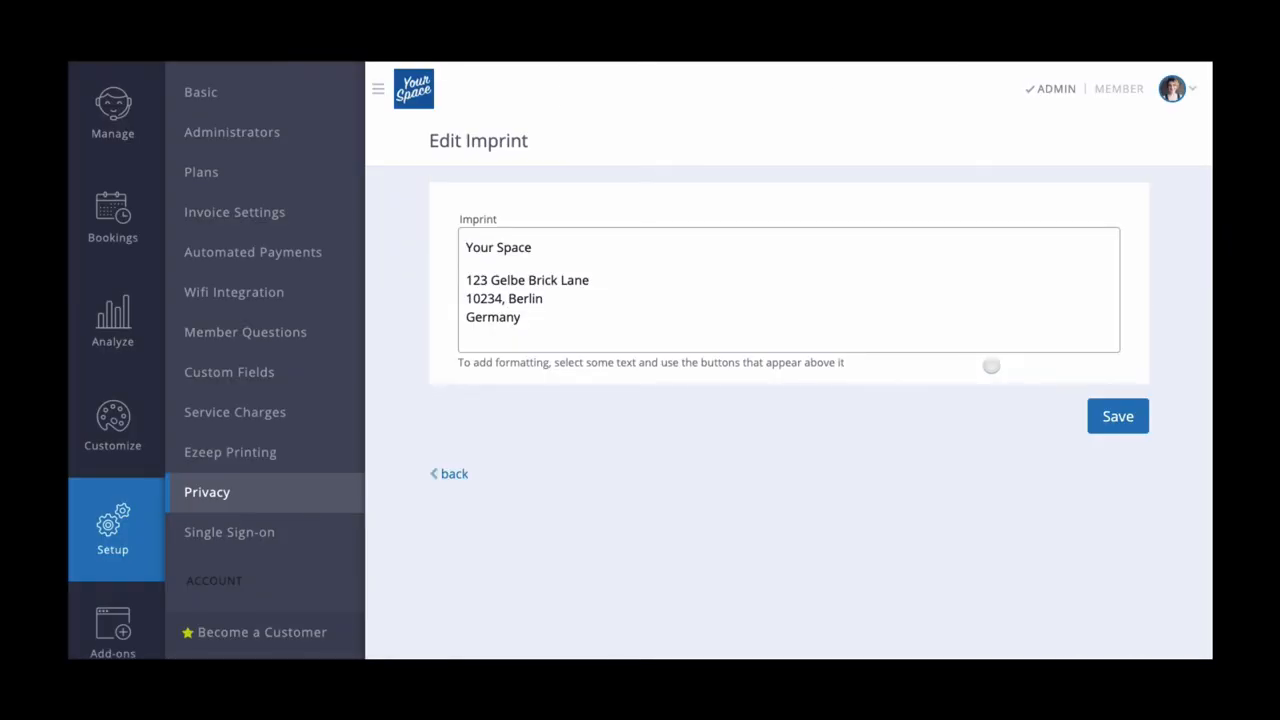